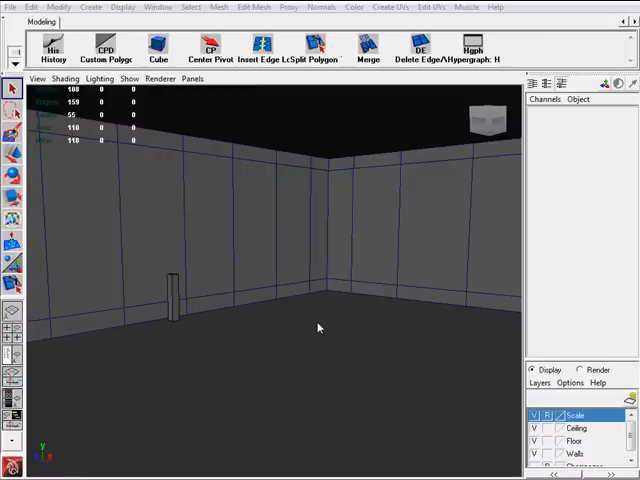
pyautogui.moveTo(336, 266)
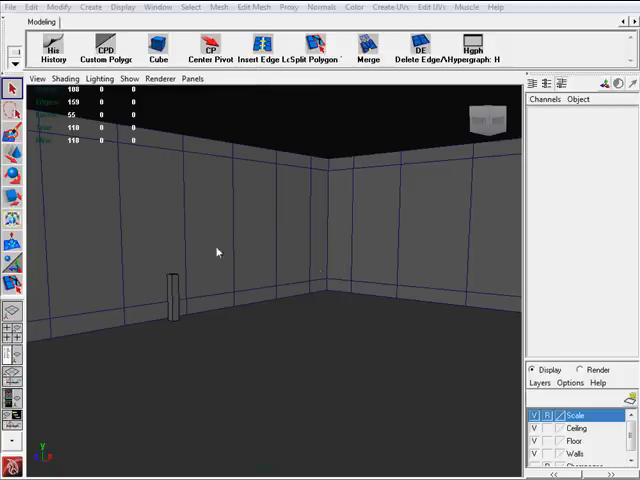
pyautogui.moveTo(156, 8)
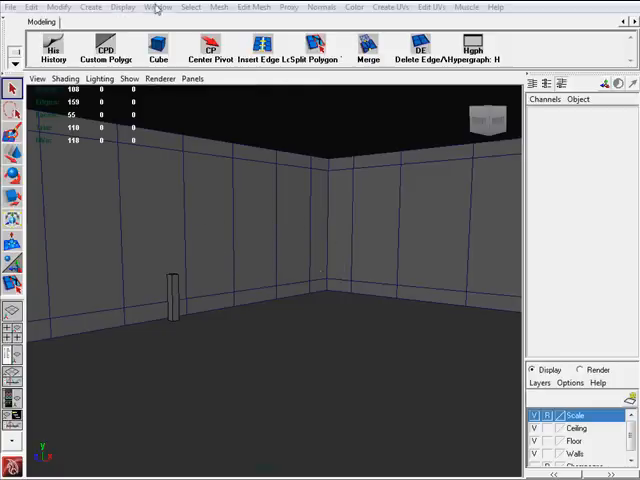
# - Bring up the Hypergraph hierarchy view and then the Hypershade listing the scene's blinn and lambert shaders
pyautogui.click(156, 8)
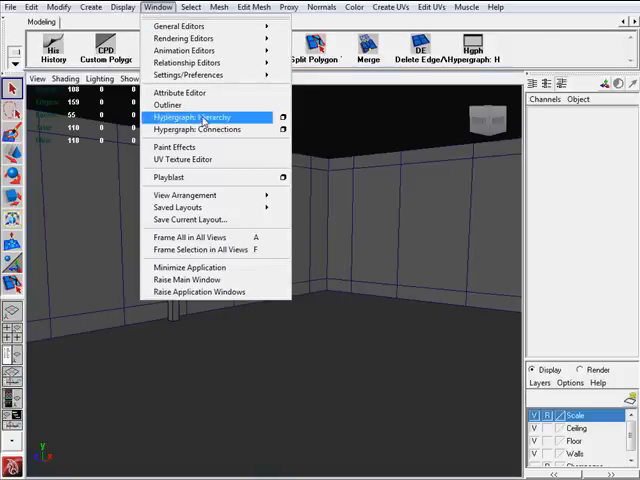
pyautogui.moveTo(184, 38)
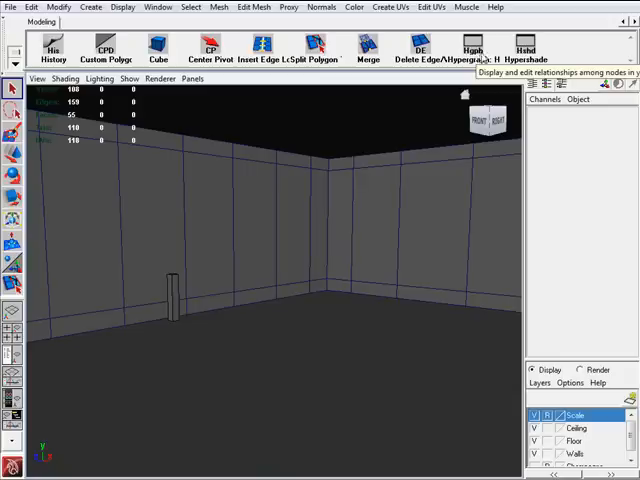
pyautogui.click(472, 48)
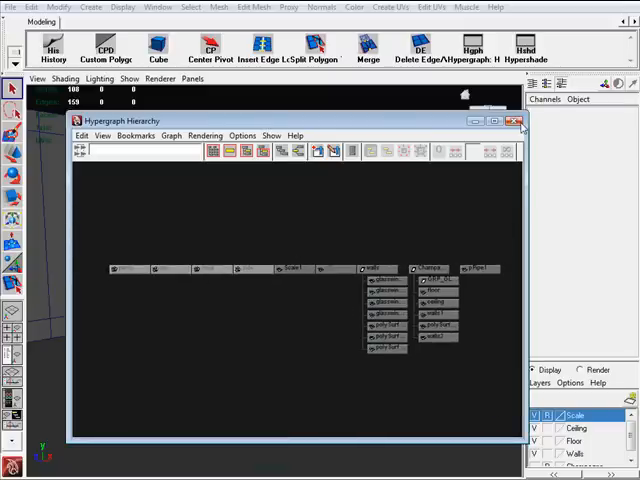
pyautogui.click(520, 120)
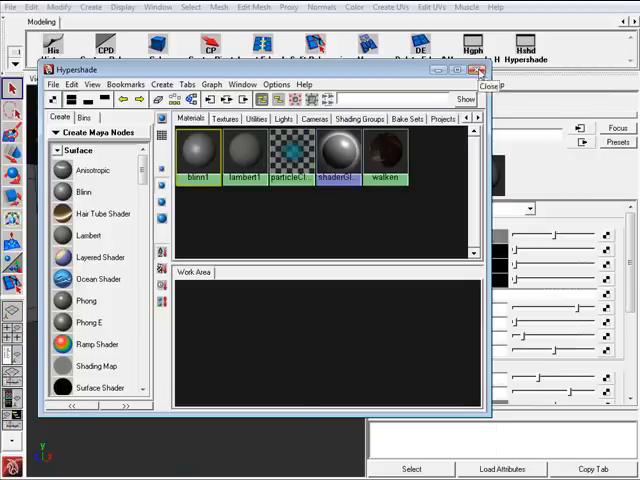
# - Raise blinn1's Transparency so the window panes turn translucent, then look around the room at them
pyautogui.click(480, 70)
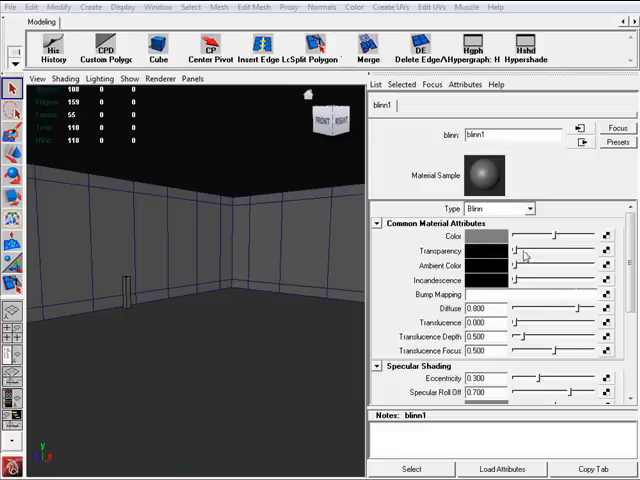
pyautogui.moveTo(516, 250); pyautogui.dragTo(552, 250)
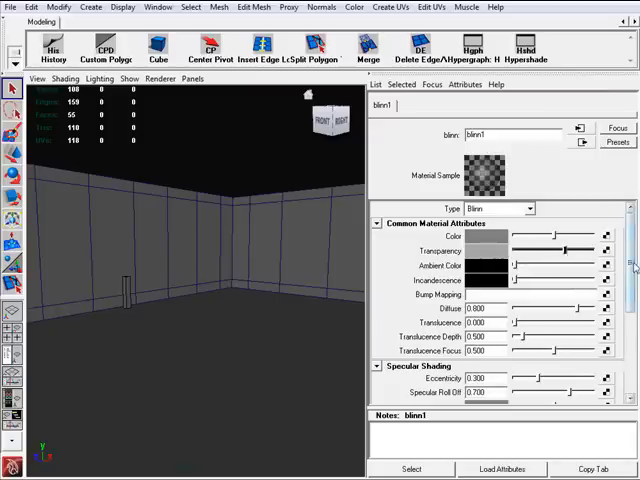
pyautogui.scroll(-3)
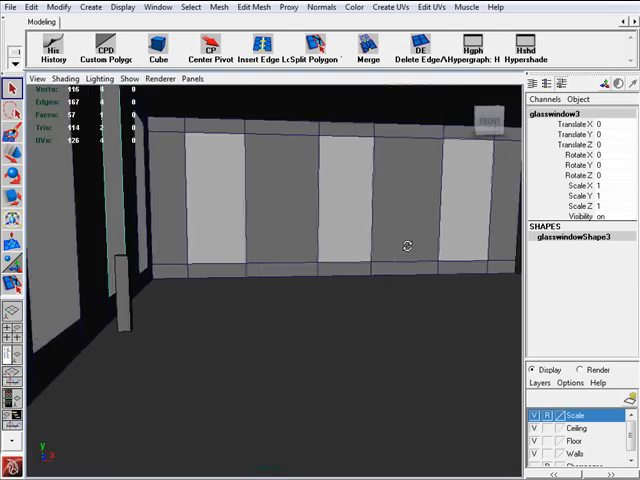
pyautogui.moveTo(408, 246); pyautogui.dragTo(250, 240)
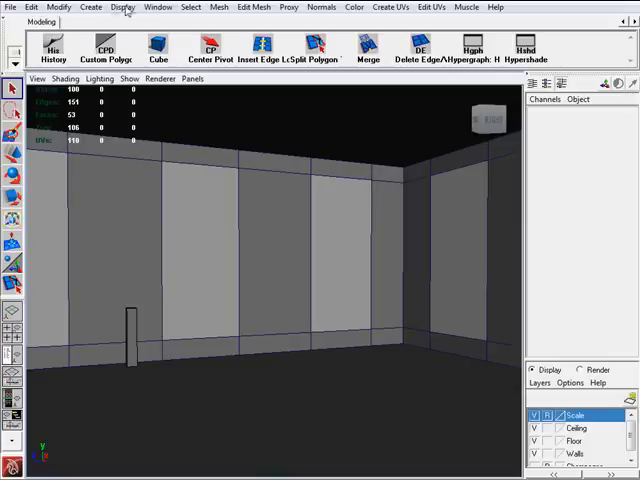
# - Create a polygon Pipe primitive, pPipe2, at the scene origin
pyautogui.click(58, 8)
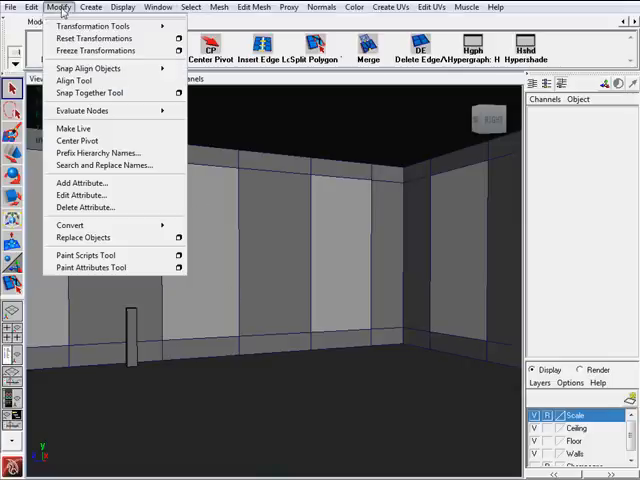
pyautogui.click(90, 8)
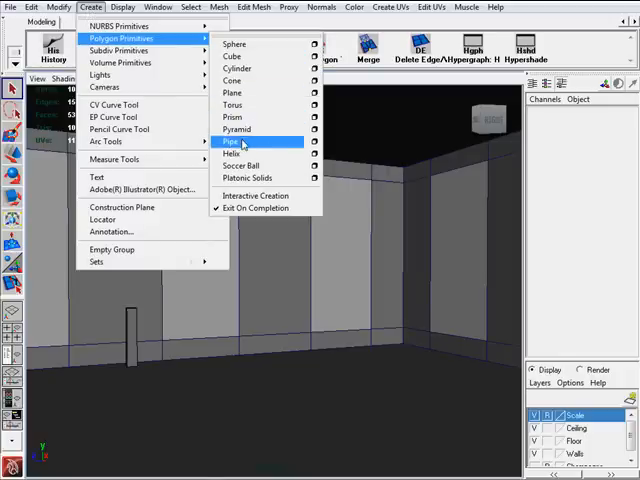
pyautogui.click(232, 140)
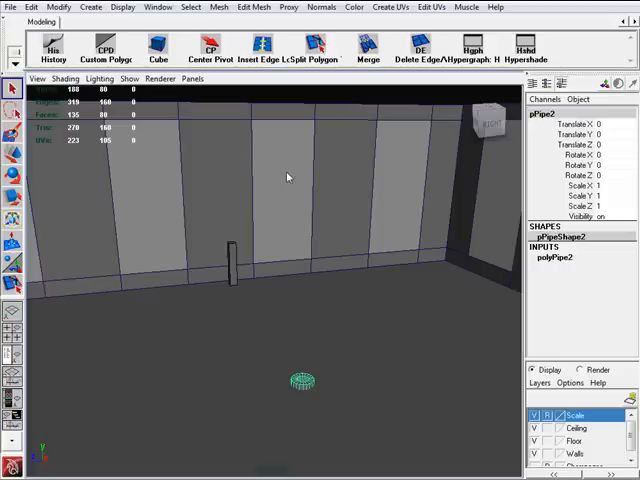
pyautogui.moveTo(364, 378)
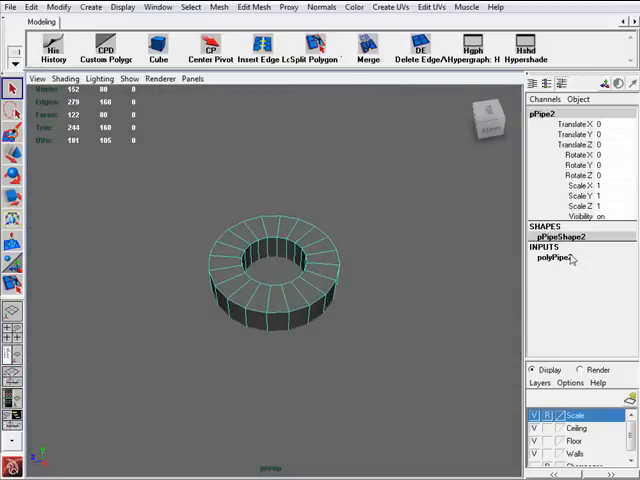
pyautogui.moveTo(558, 264)
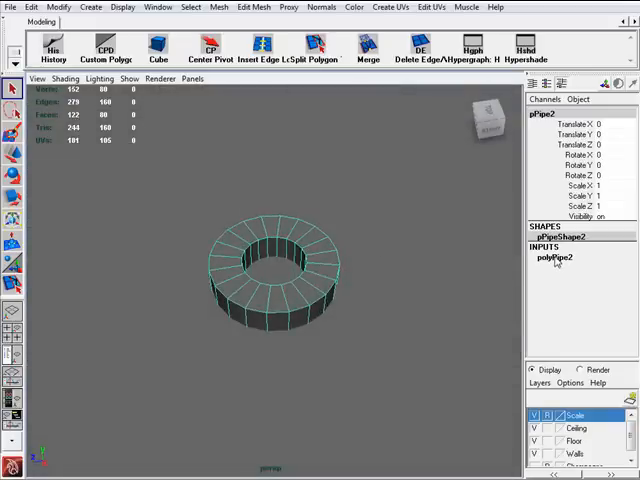
# - Set polyPipe2 Subdivisions Axis to 4 for a square ring and rotate it about its vertical axis
pyautogui.click(550, 256)
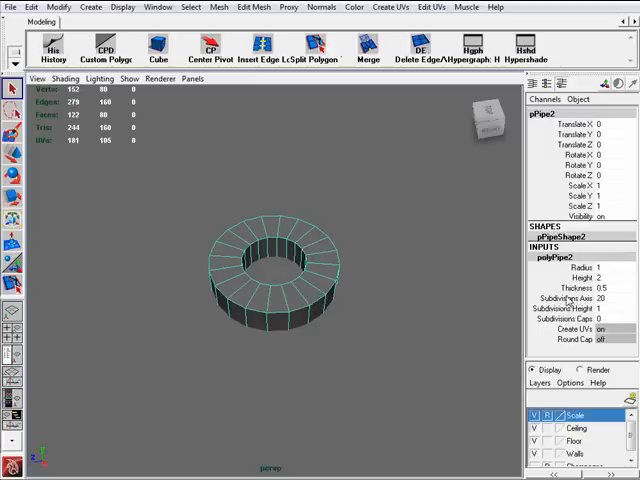
pyautogui.click(604, 298)
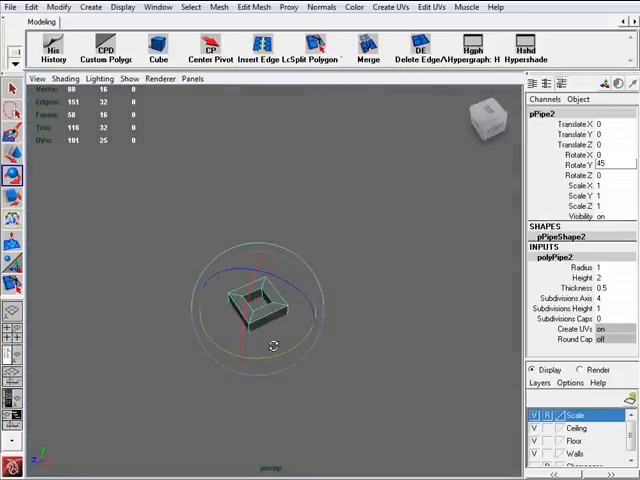
pyautogui.moveTo(272, 348); pyautogui.dragTo(258, 330)
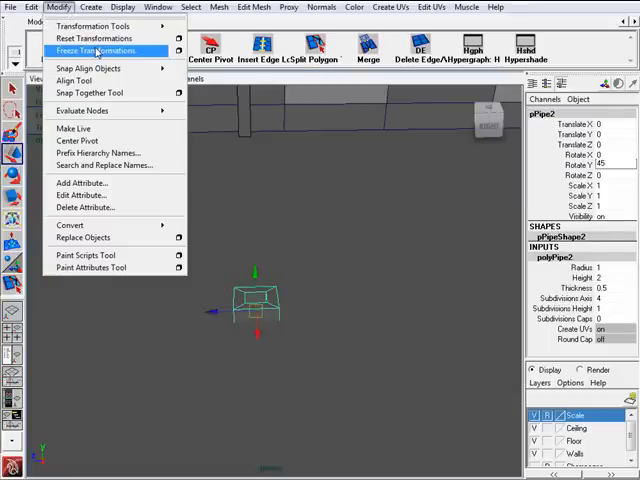
# - Freeze the pipe's transformations with Modify > Freeze Transformations
pyautogui.click(96, 50)
pyautogui.write('90')
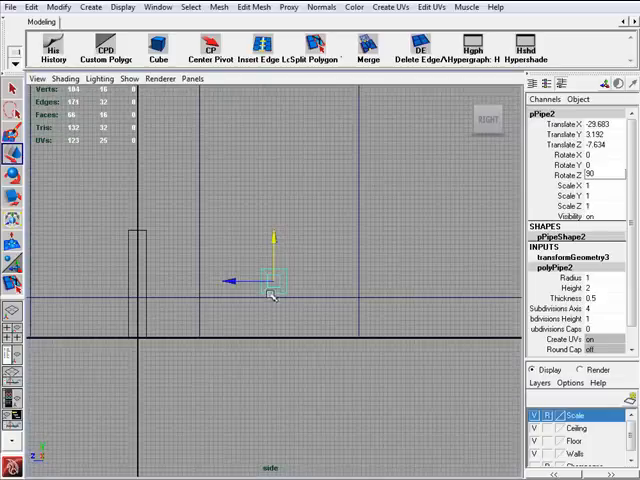
# - Switch the pipe to Vertex component mode to reshape it around the window opening
pyautogui.rightClick(270, 290)
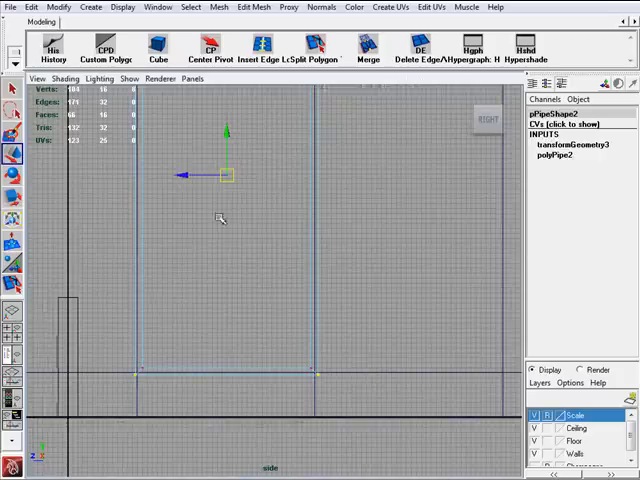
# - Move the bottom vertices in Y so the outline's lower edge meets the window bottom
pyautogui.moveTo(220, 176); pyautogui.dragTo(224, 118)
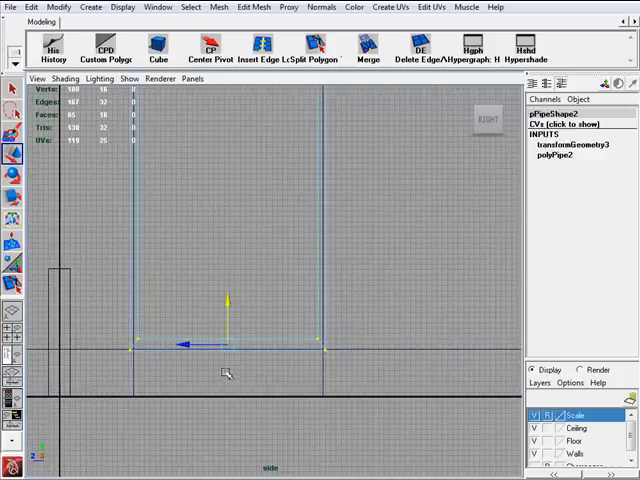
pyautogui.moveTo(204, 364)
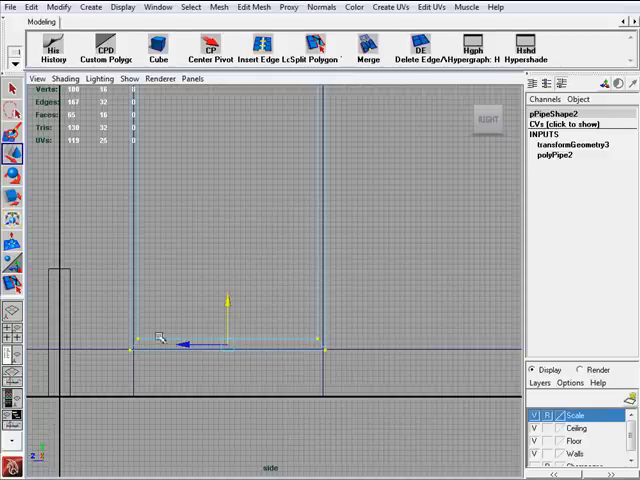
pyautogui.moveTo(284, 256)
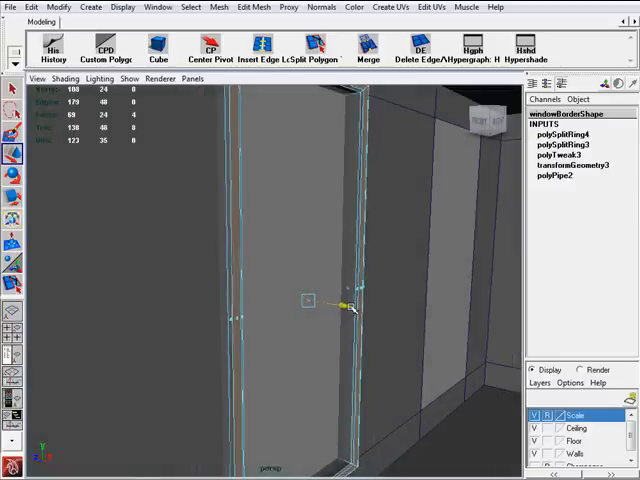
# - Select part of the windowBorder mesh for extrusion, then return to Object Mode
pyautogui.click(252, 8)
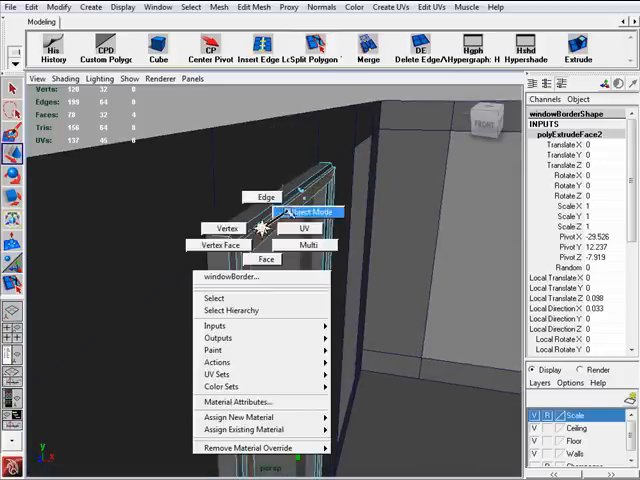
pyautogui.click(304, 212)
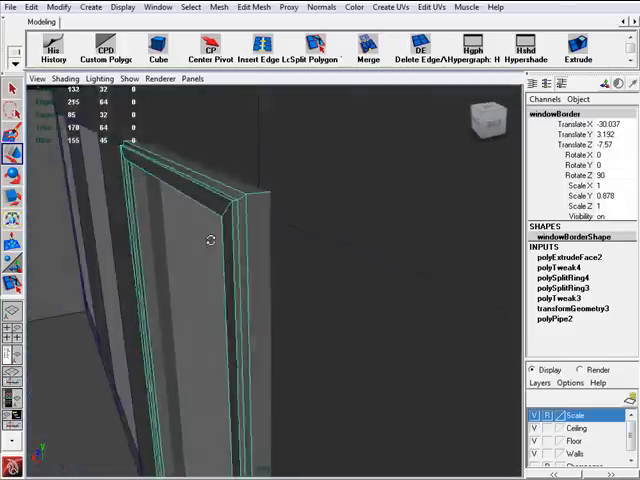
pyautogui.moveTo(210, 240); pyautogui.dragTo(284, 216)
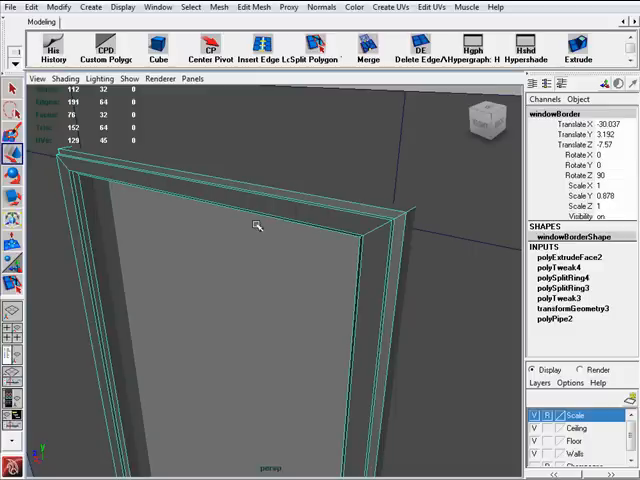
pyautogui.moveTo(208, 228)
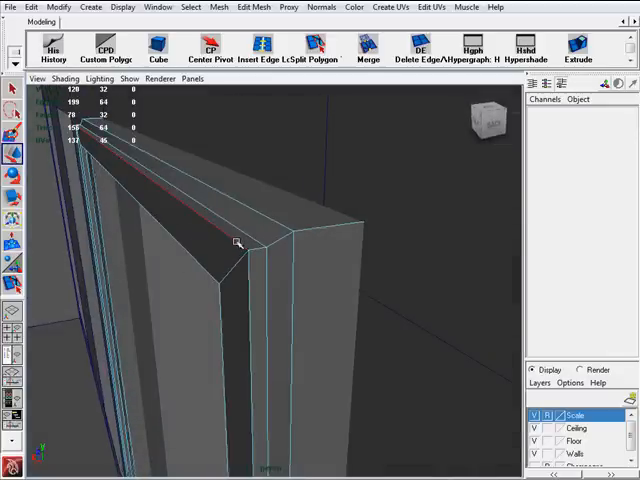
pyautogui.moveTo(236, 244); pyautogui.dragTo(418, 248)
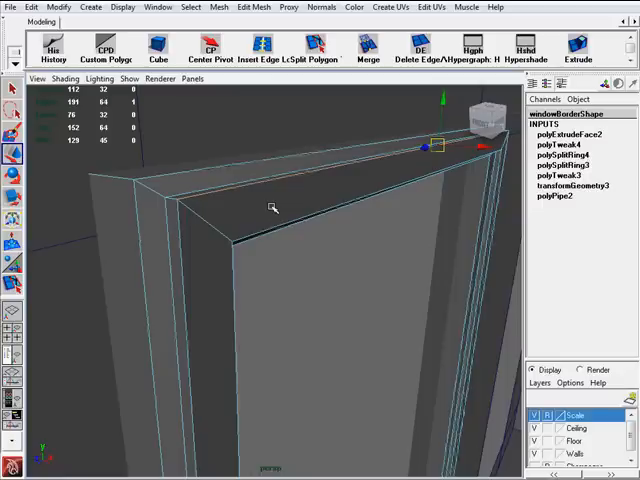
pyautogui.moveTo(256, 196)
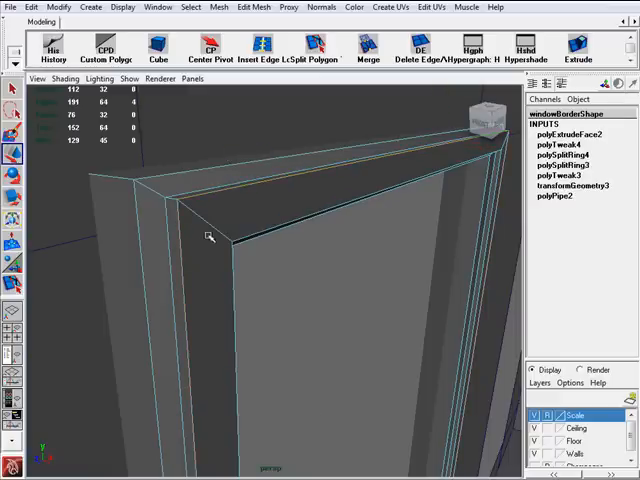
# - Adjust the polyBevel1 settings in the Channel Box to chamfer the frame's corner edges
pyautogui.moveTo(210, 236); pyautogui.dragTo(144, 230)
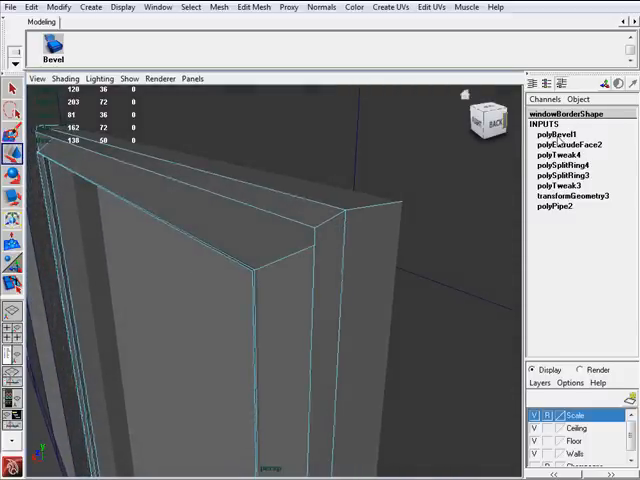
pyautogui.click(552, 144)
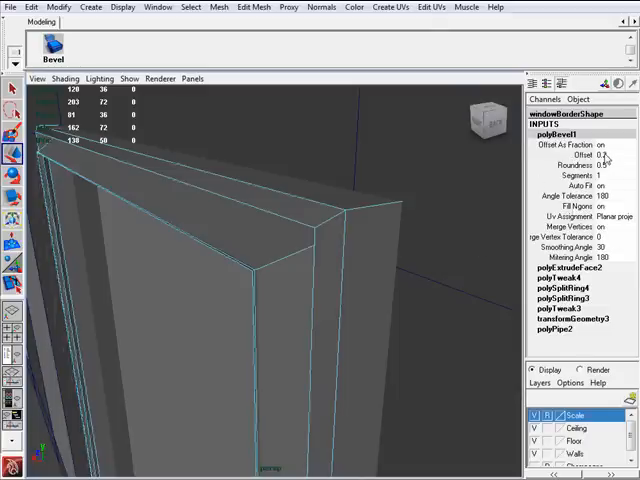
pyautogui.click(604, 154)
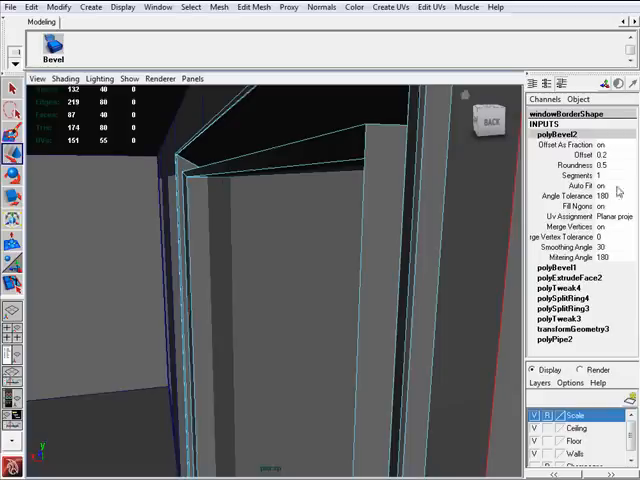
# - Adjust the polyBevel2 offset/segments value in the Channel Box for the second bevel
pyautogui.click(610, 152)
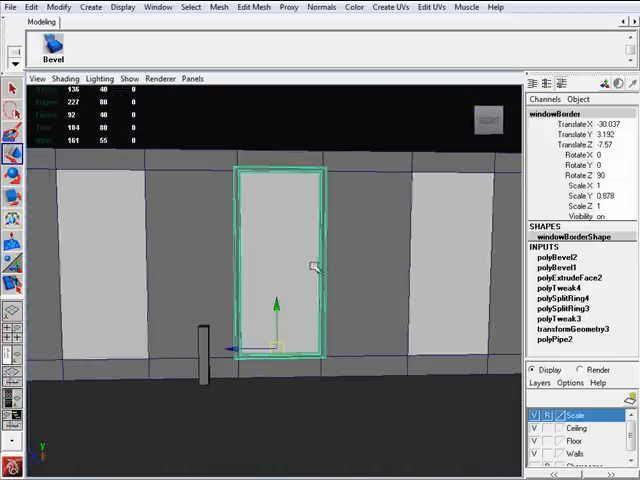
pyautogui.moveTo(328, 258)
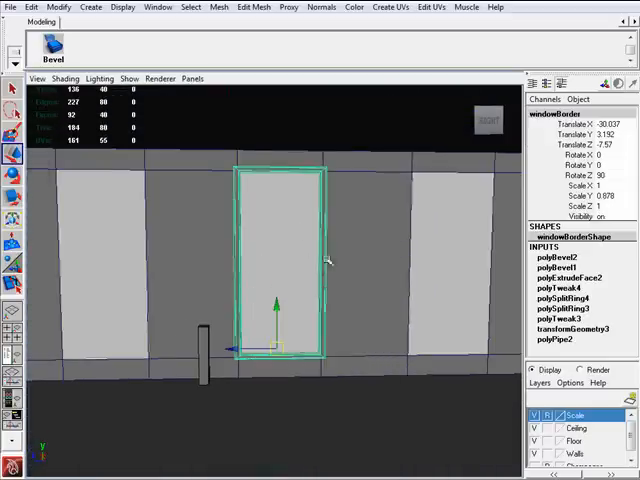